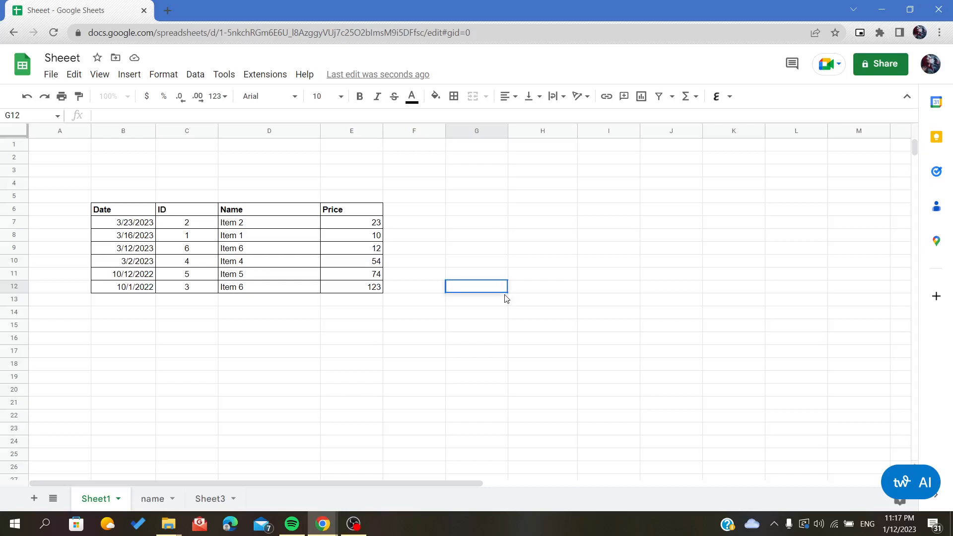
Begin editing the empty cell G12 beside the Date, ID, Name, Price table
double_click(476, 286)
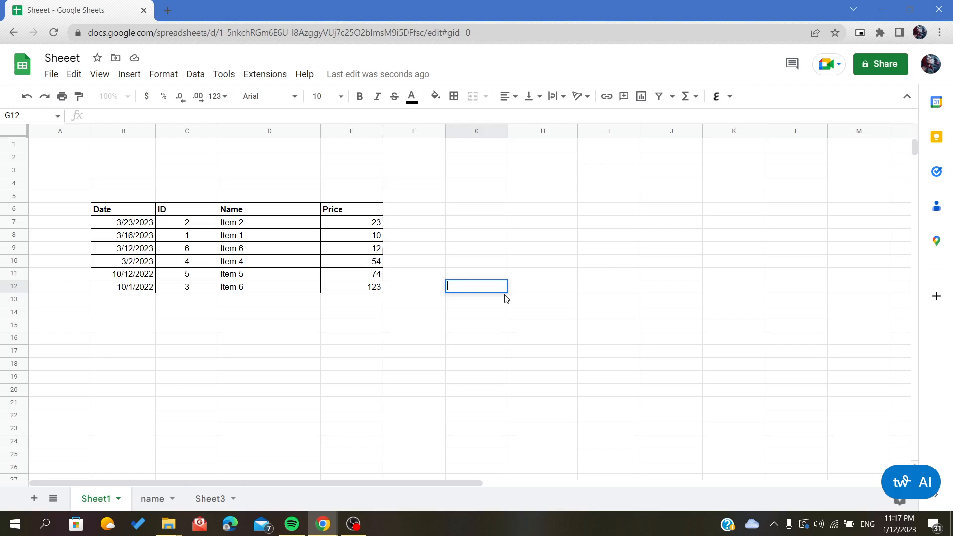
mouse_move(349, 314)
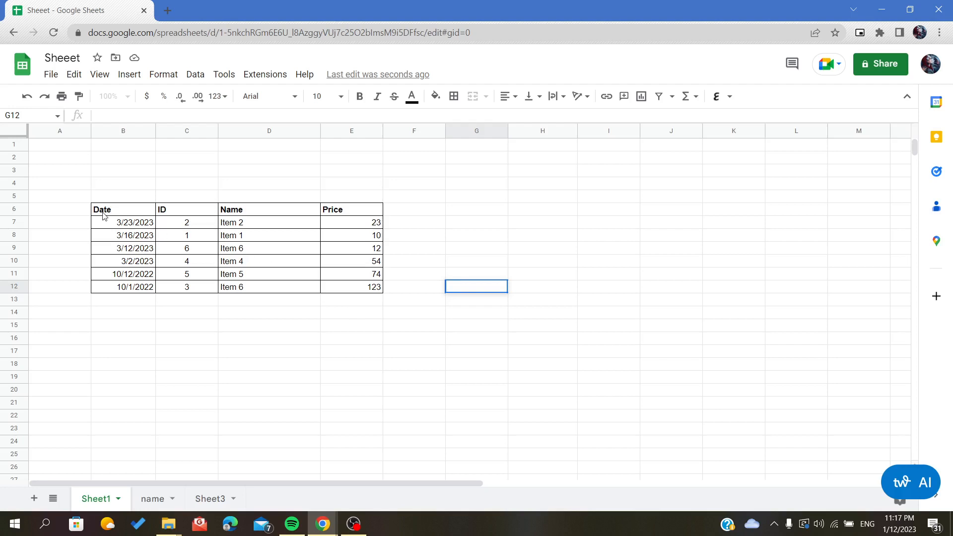
mouse_move(120, 214)
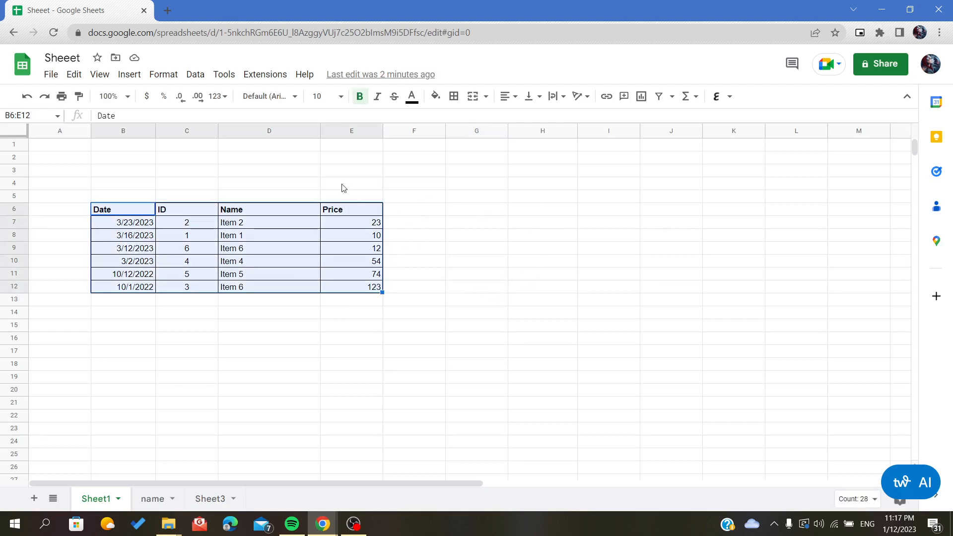
mouse_move(329, 235)
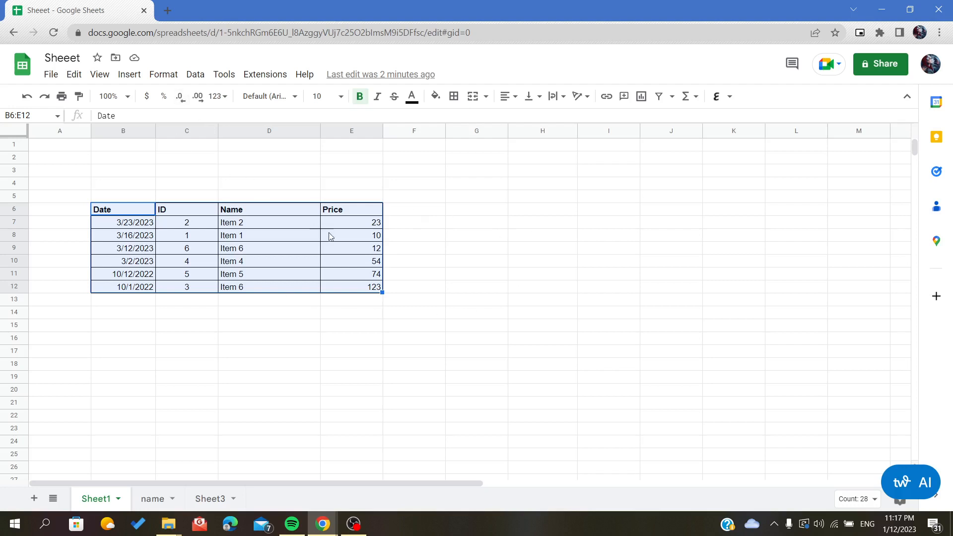
Browse the Insert, Data and Format menus, leaving the Insert menu open
left_click(128, 73)
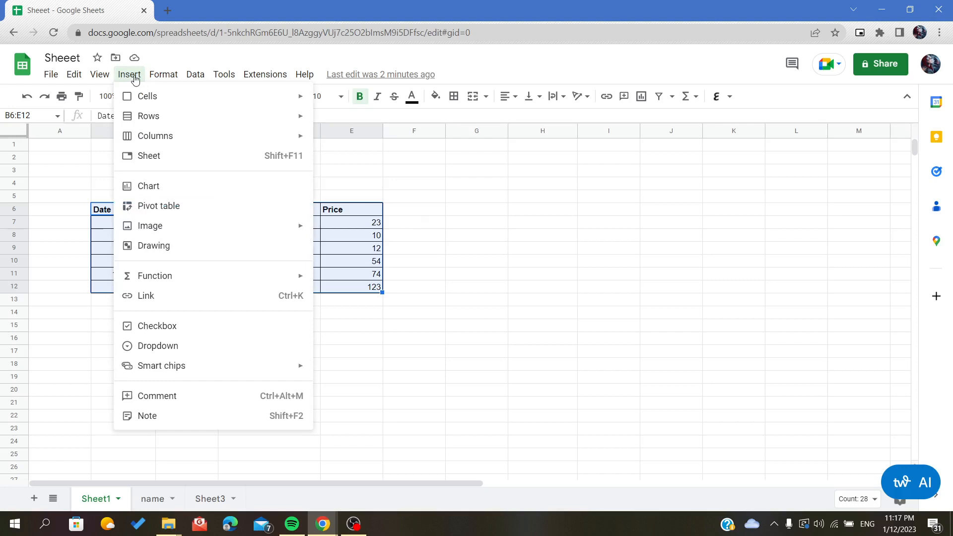
left_click(195, 74)
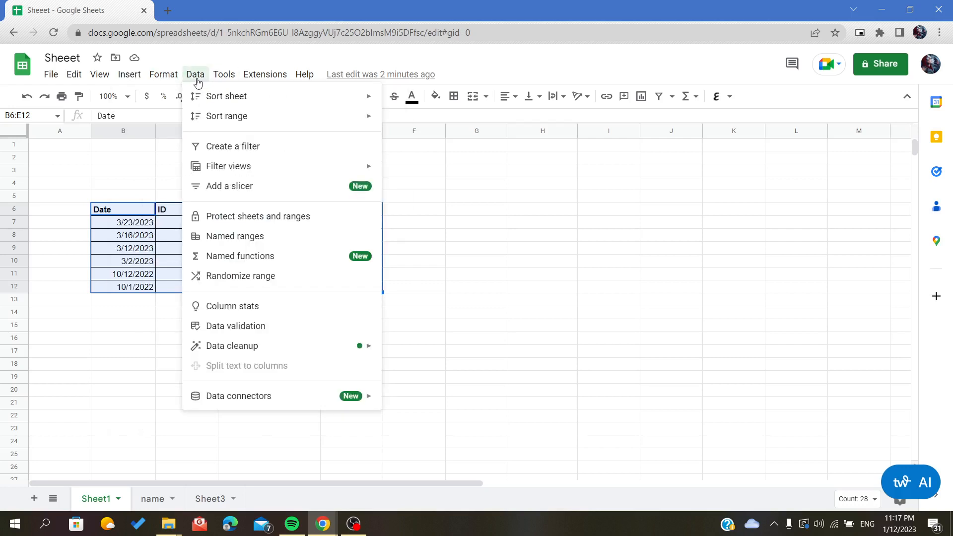
left_click(163, 74)
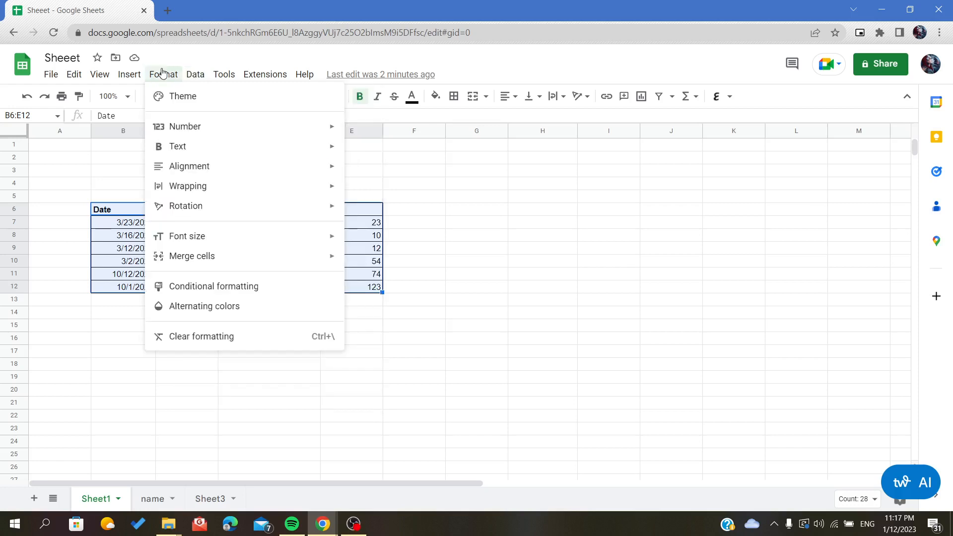
left_click(128, 74)
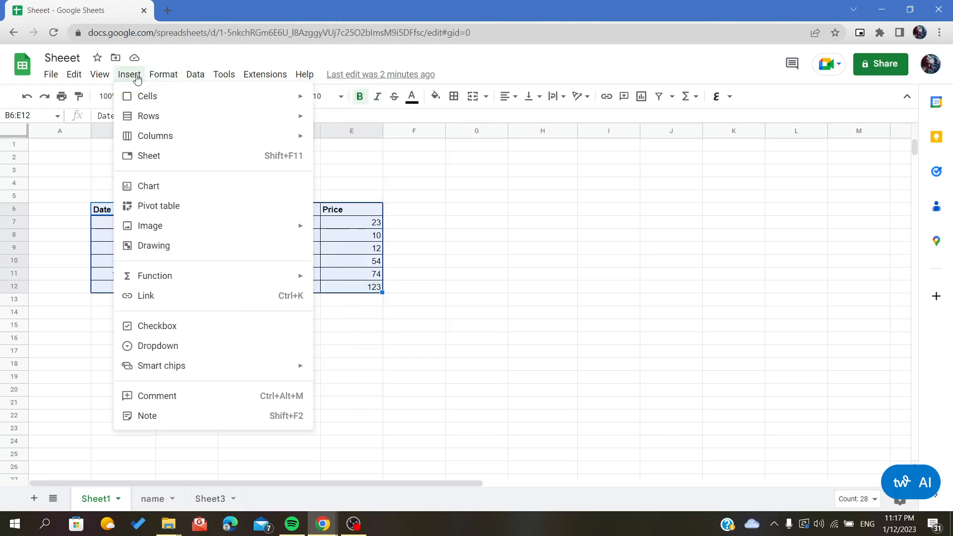
mouse_move(159, 206)
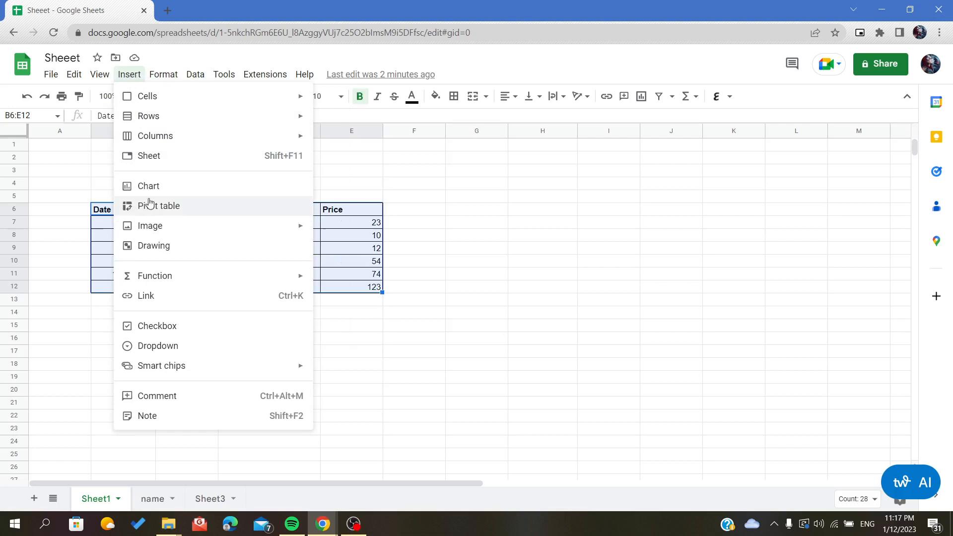
Start a pivot table from the data and confirm Sheet1!B6:E12 as its source range
left_click(166, 206)
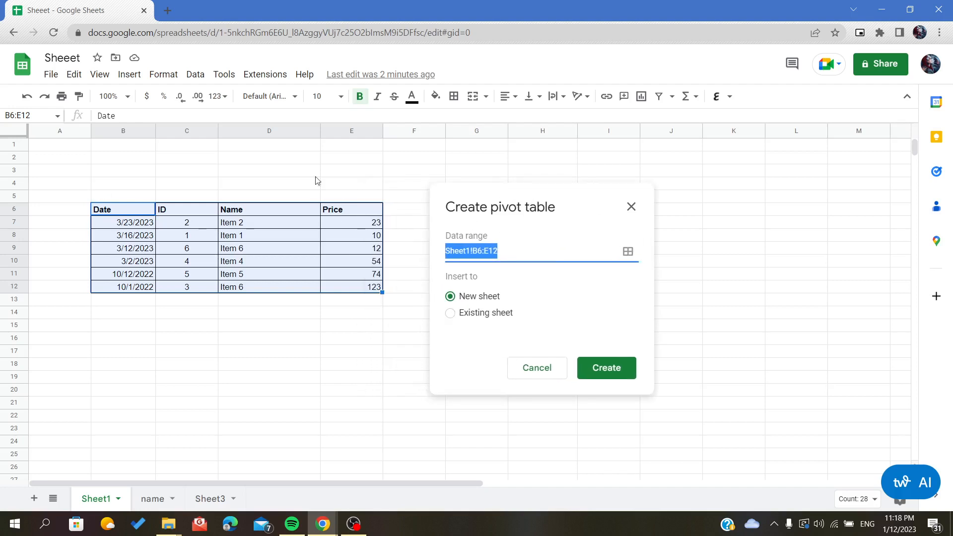
mouse_move(628, 252)
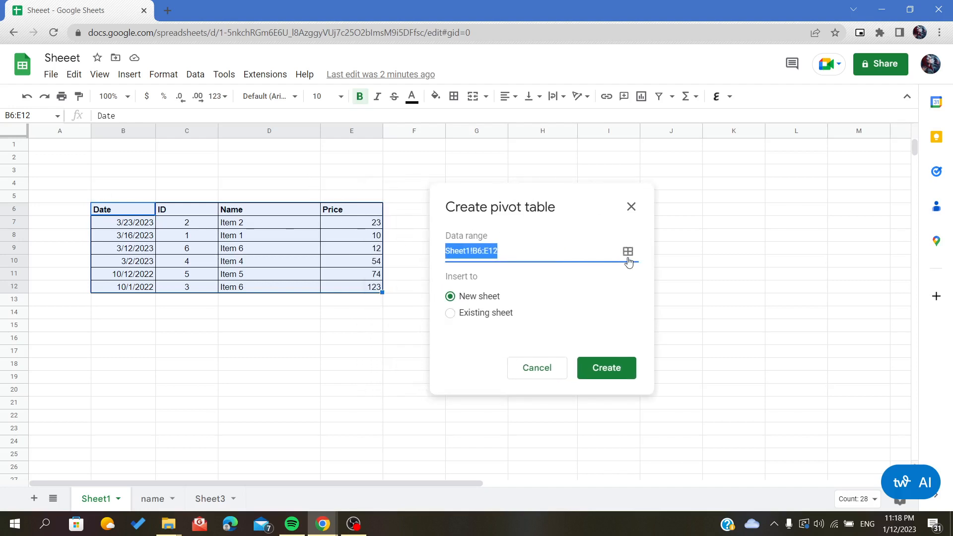
left_click(628, 251)
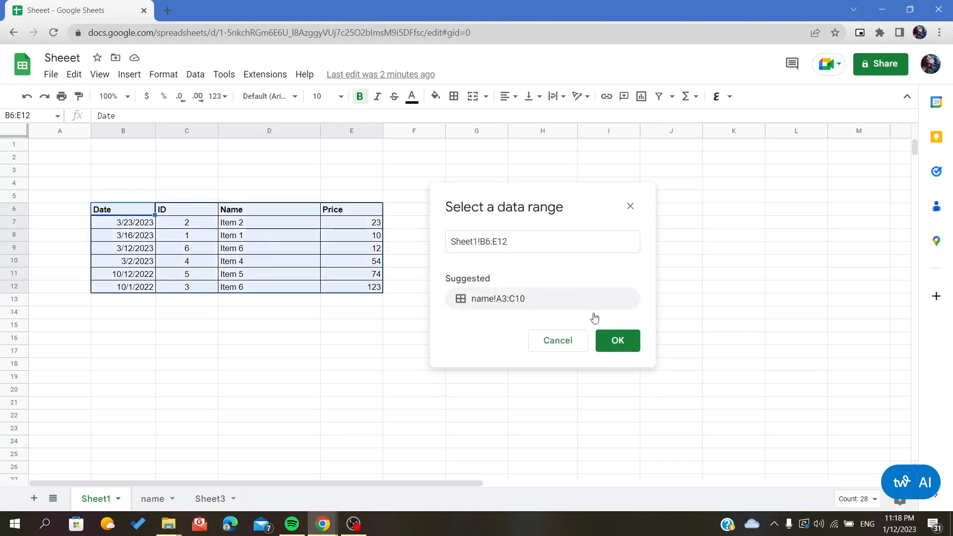
left_click(618, 341)
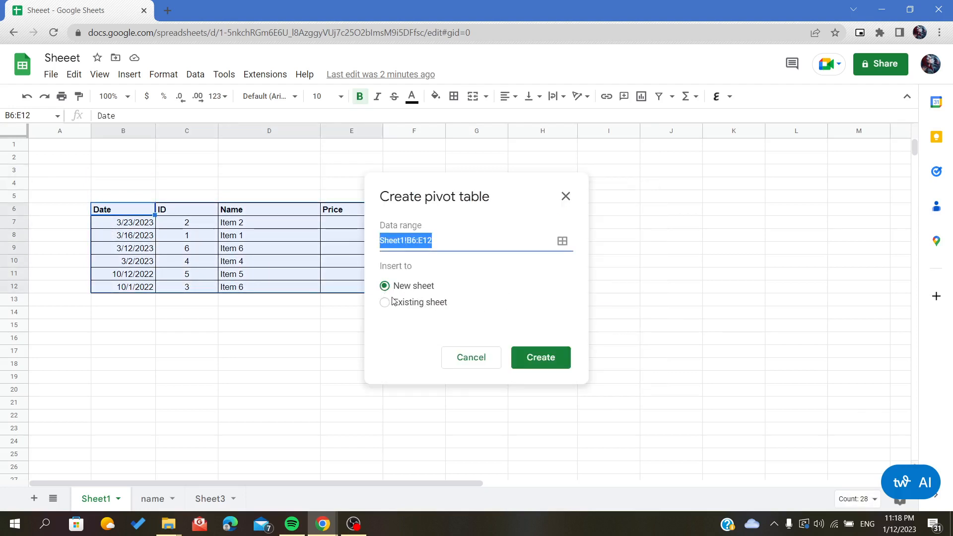
mouse_move(628, 390)
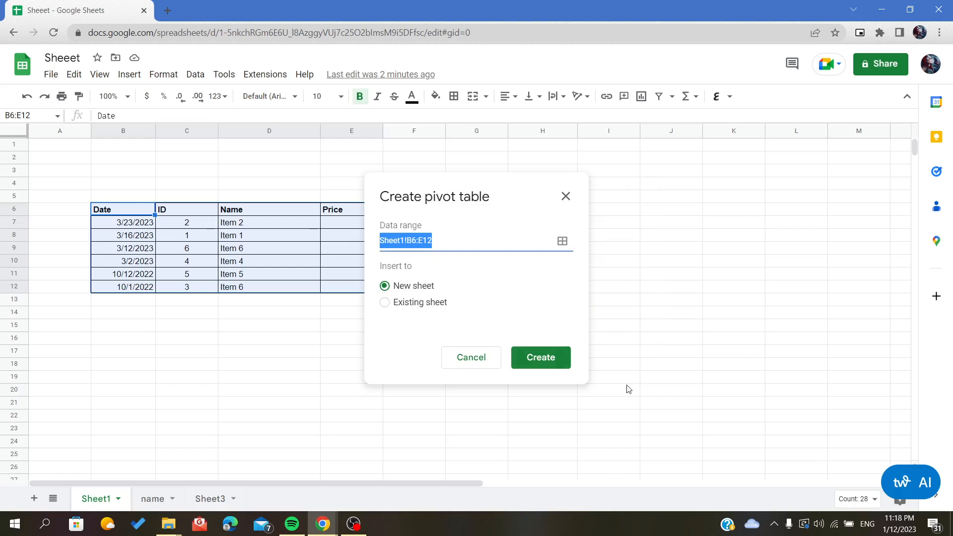
Create the pivot table on a new sheet and use ID as its columns
left_click(539, 357)
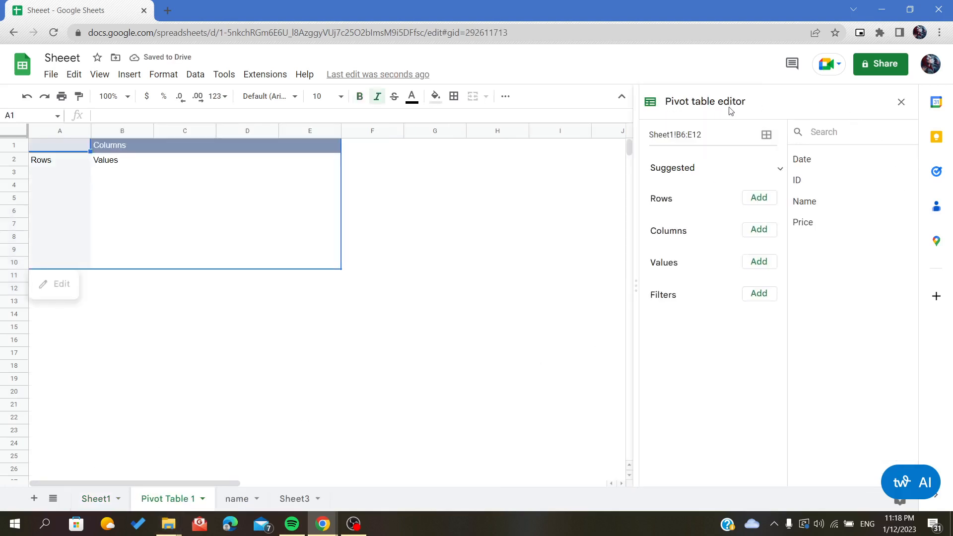
mouse_move(620, 352)
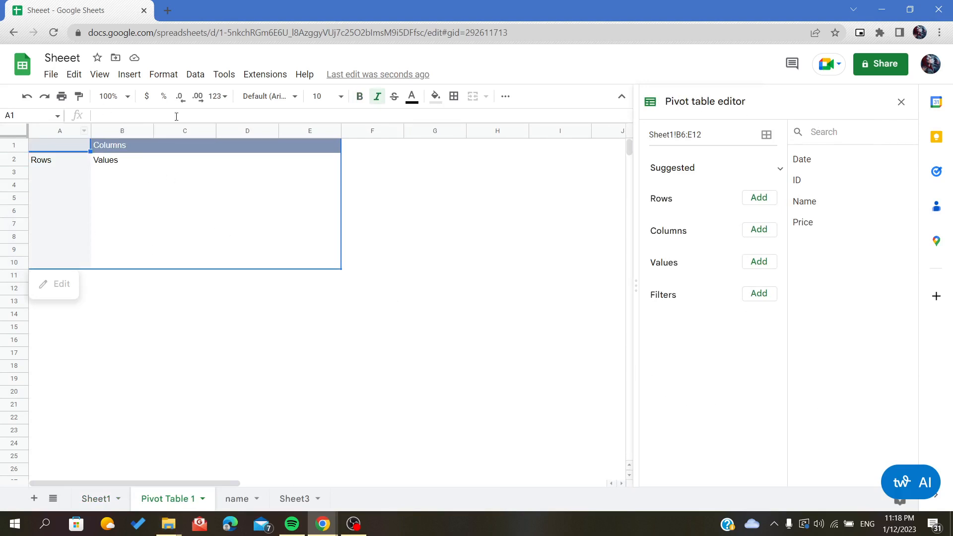
mouse_move(390, 189)
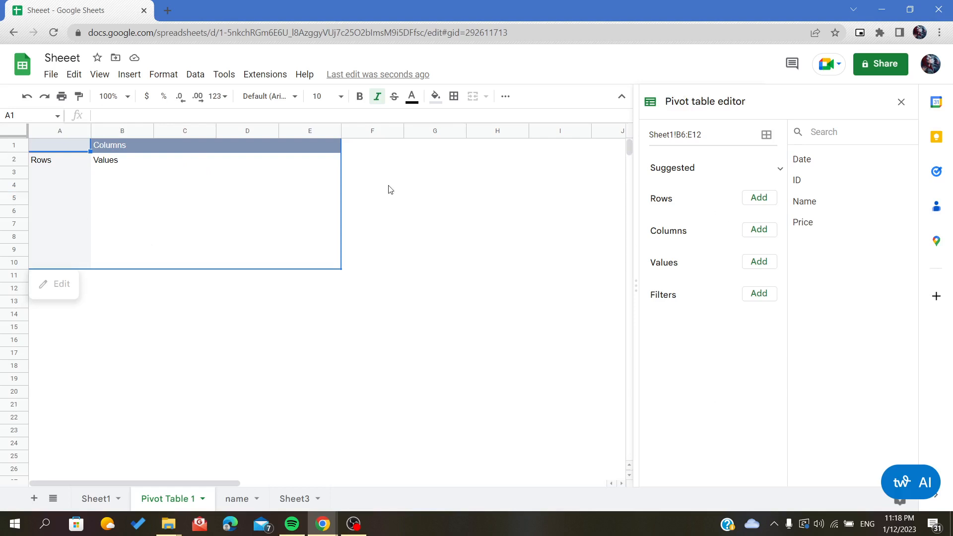
mouse_move(486, 174)
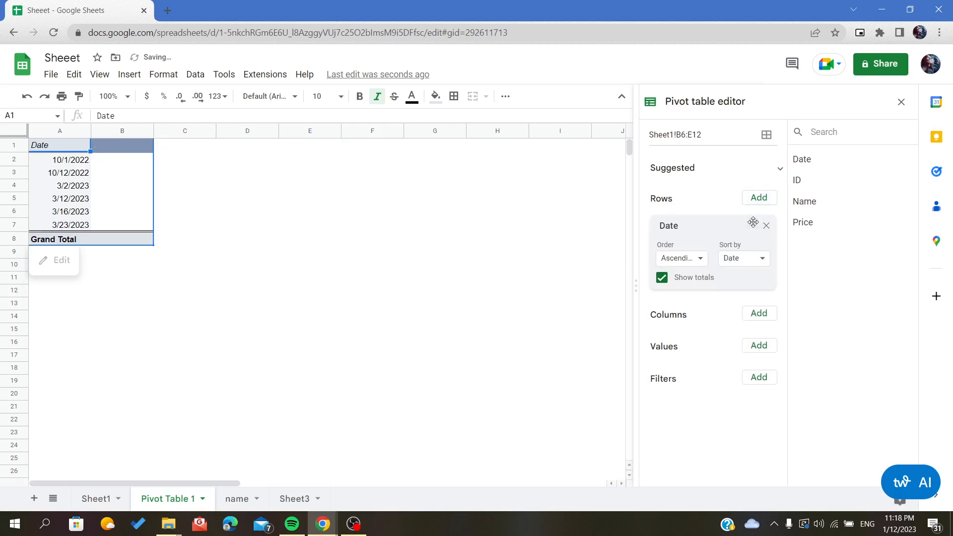
mouse_move(750, 324)
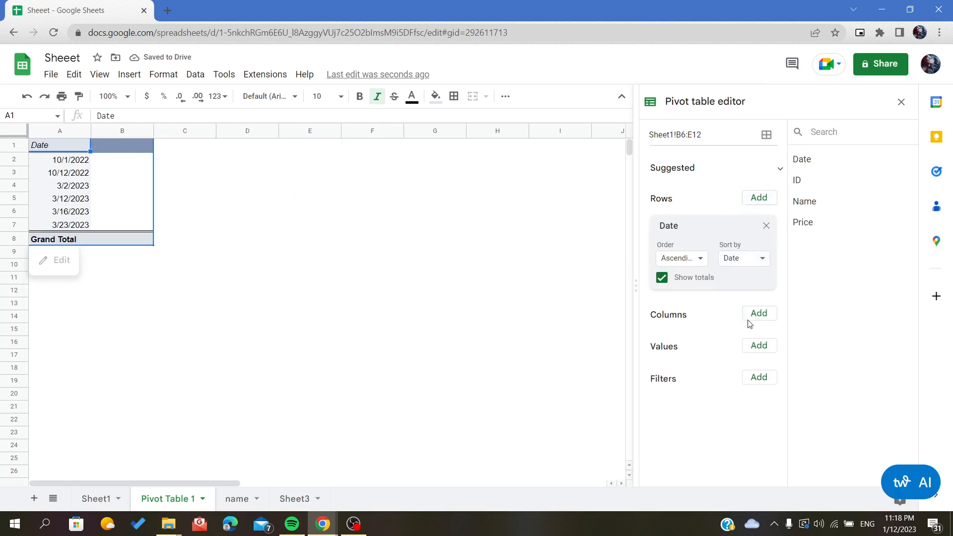
left_click(758, 313)
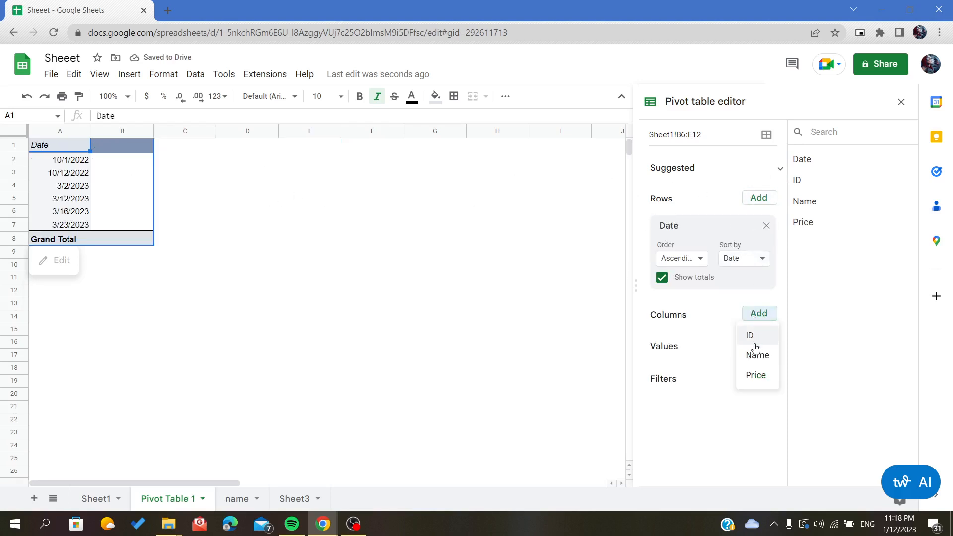
left_click(750, 336)
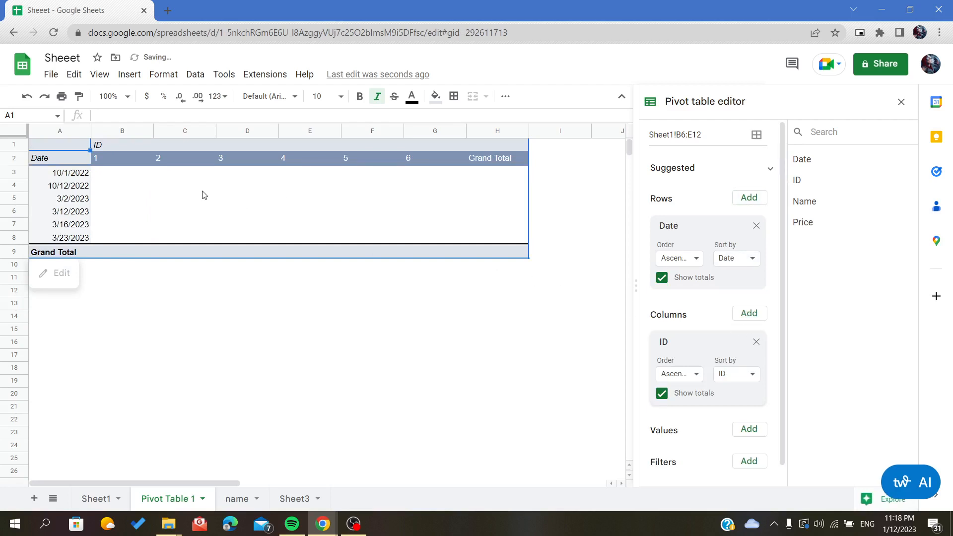
mouse_move(902, 102)
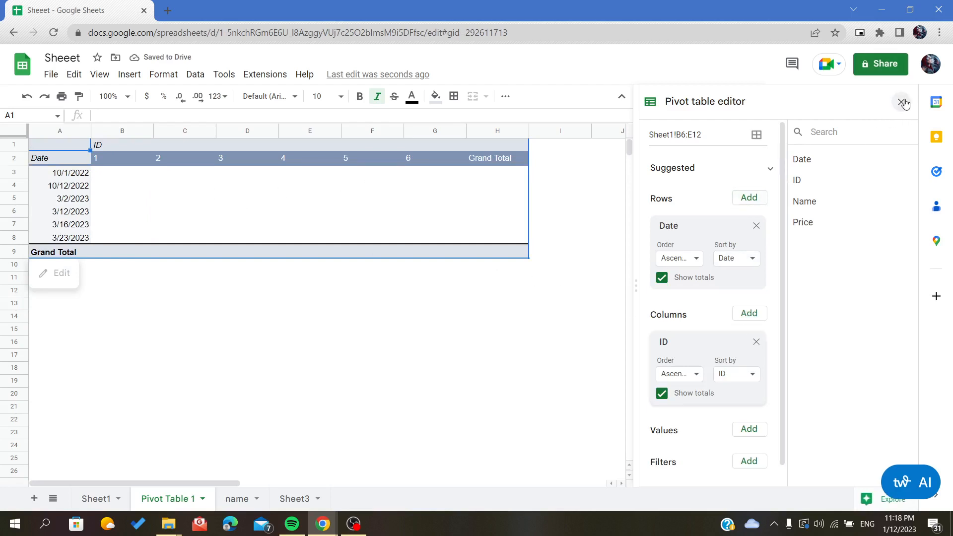
Close the pivot table editor and compare Pivot Table 1 against the Sheet1 source data
left_click(904, 102)
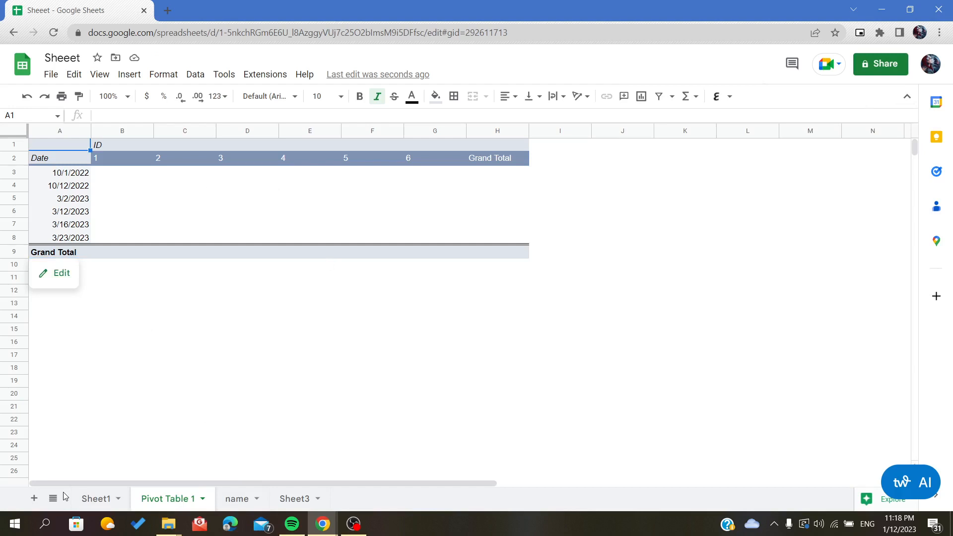
left_click(95, 498)
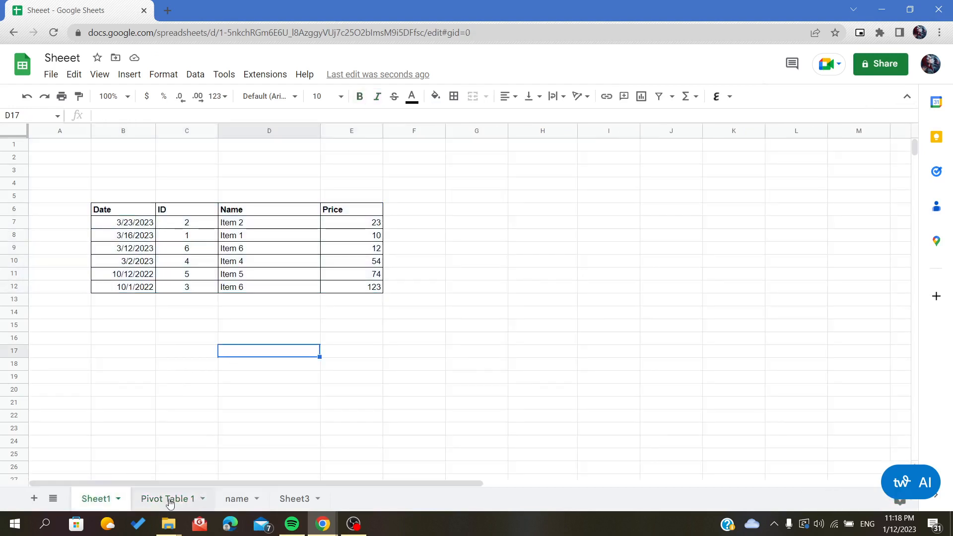
left_click(167, 499)
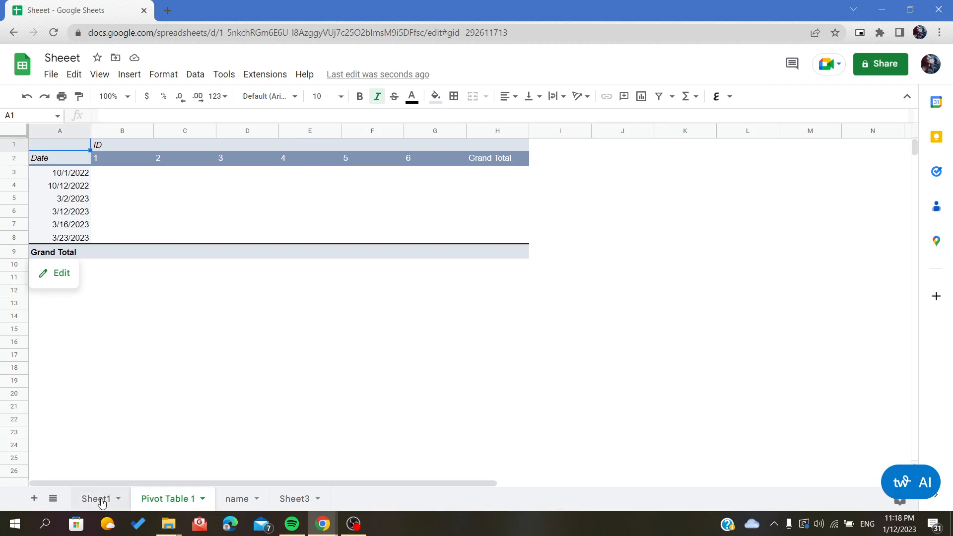
left_click(95, 498)
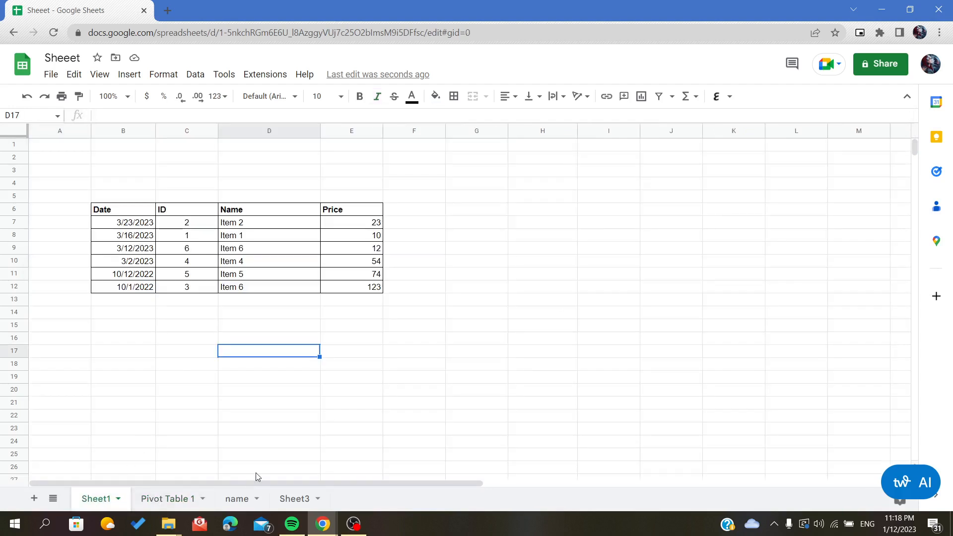
mouse_move(174, 502)
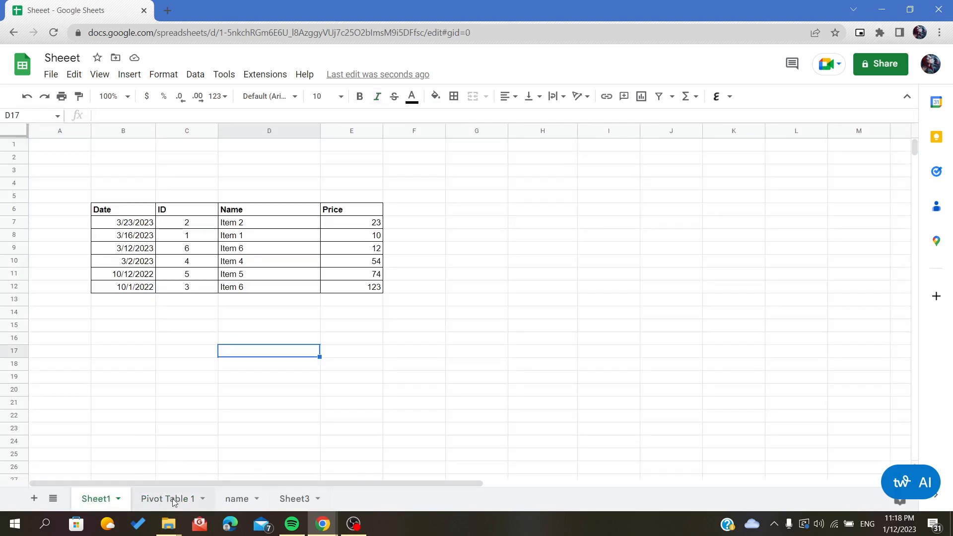
left_click(168, 498)
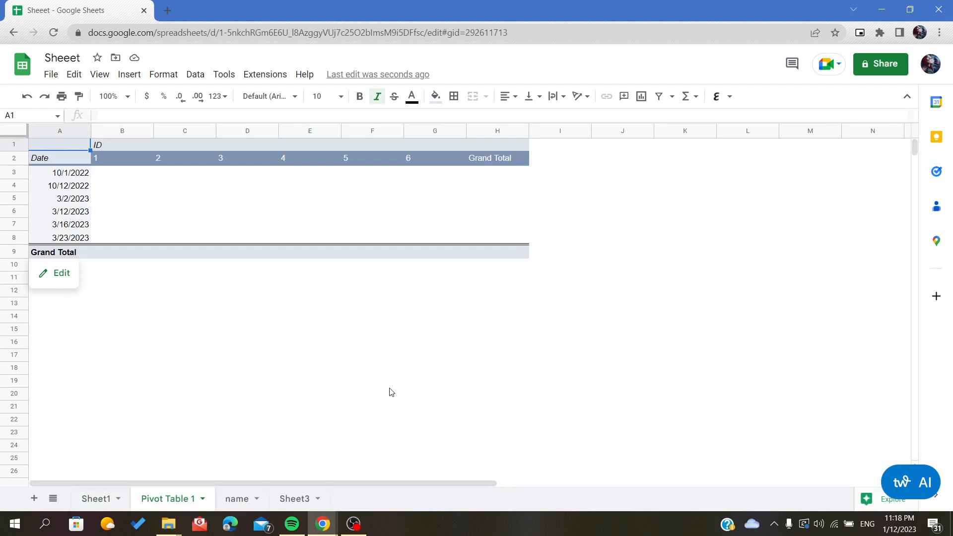
mouse_move(56, 258)
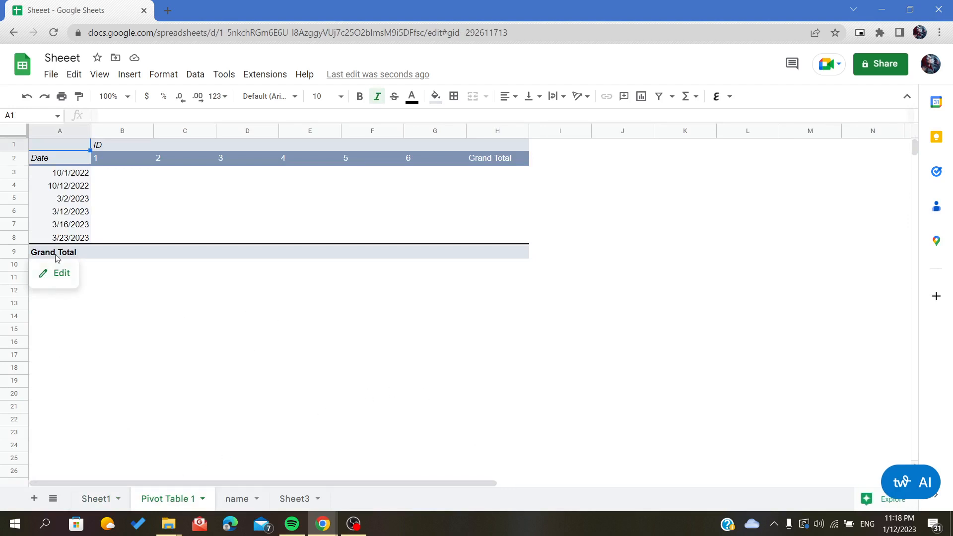
mouse_move(48, 279)
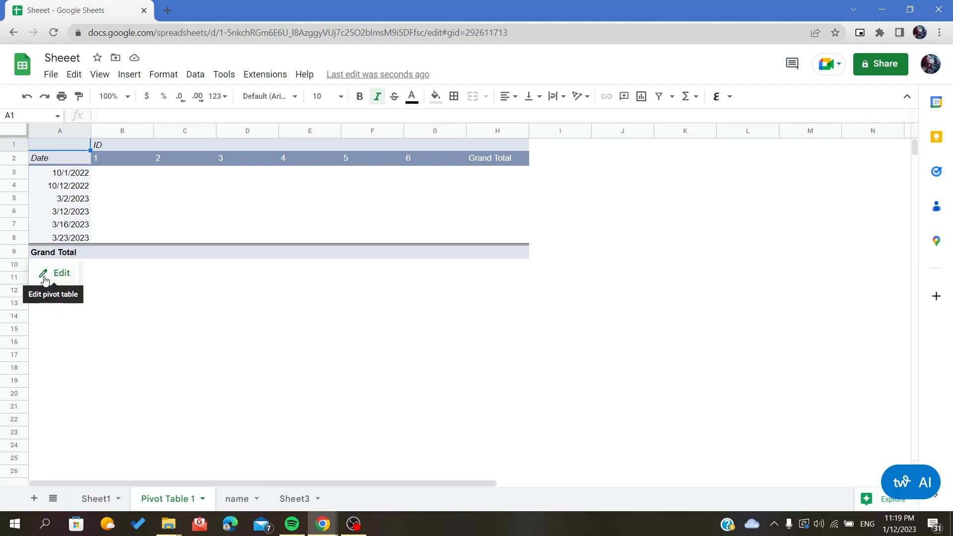
left_click(61, 273)
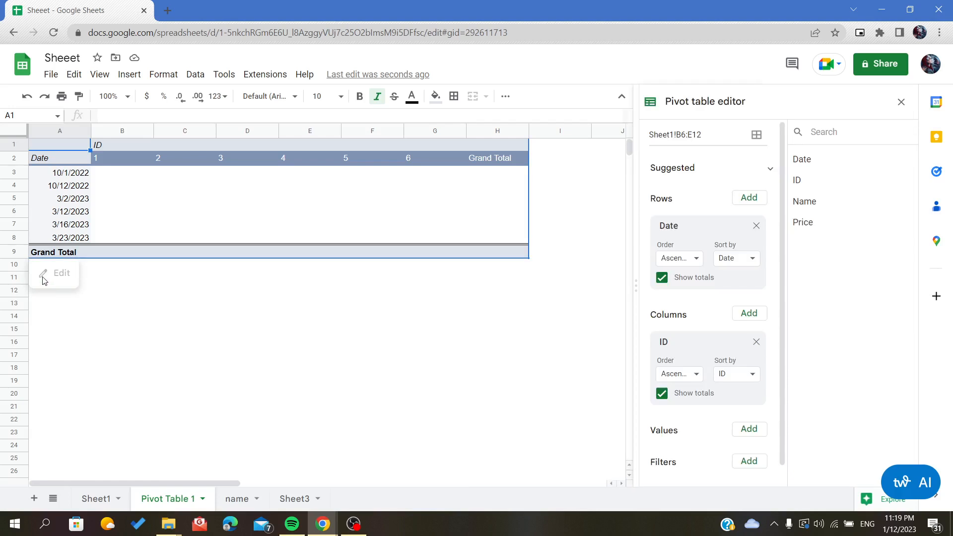
mouse_move(643, 107)
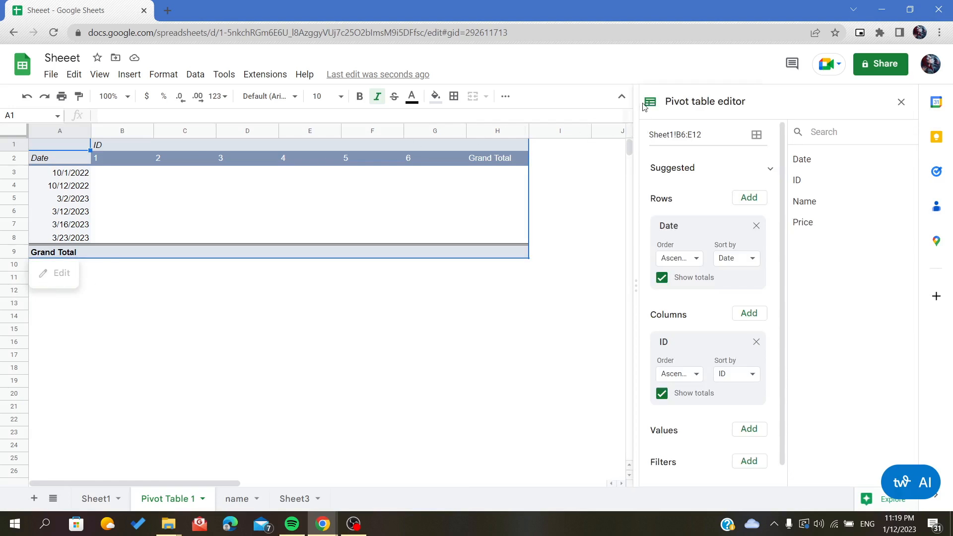
mouse_move(758, 120)
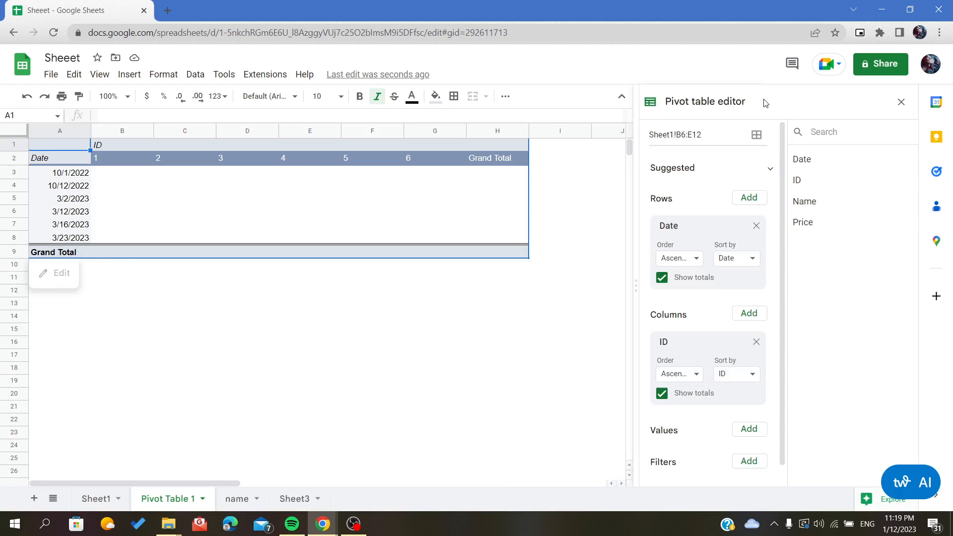
left_click(902, 101)
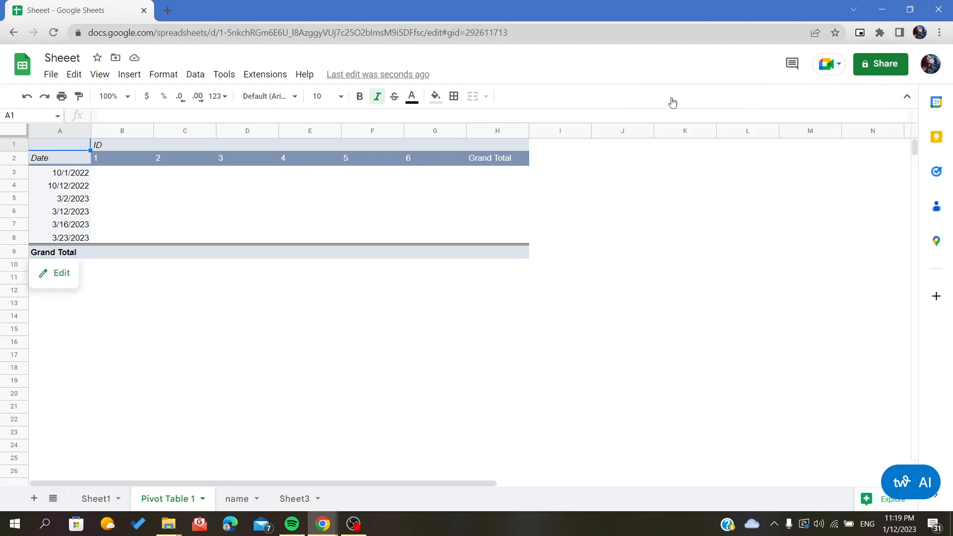
Check the Insert menu, then bring up the right-click actions for cell C13
left_click(128, 74)
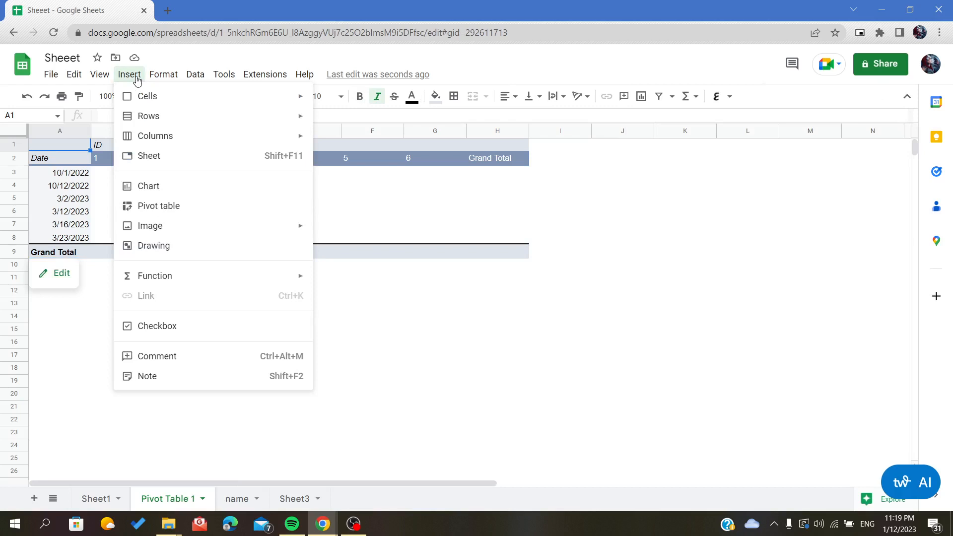
right_click(167, 302)
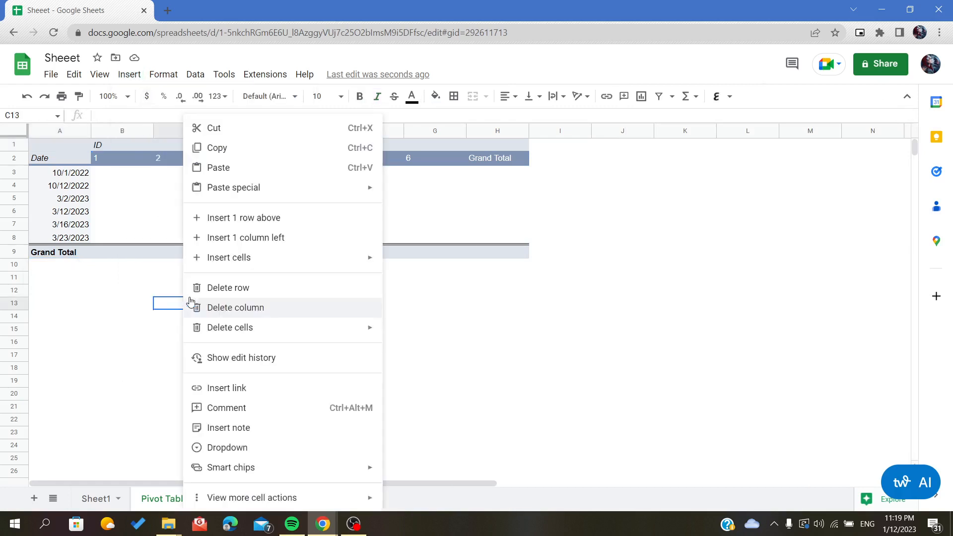
mouse_move(129, 286)
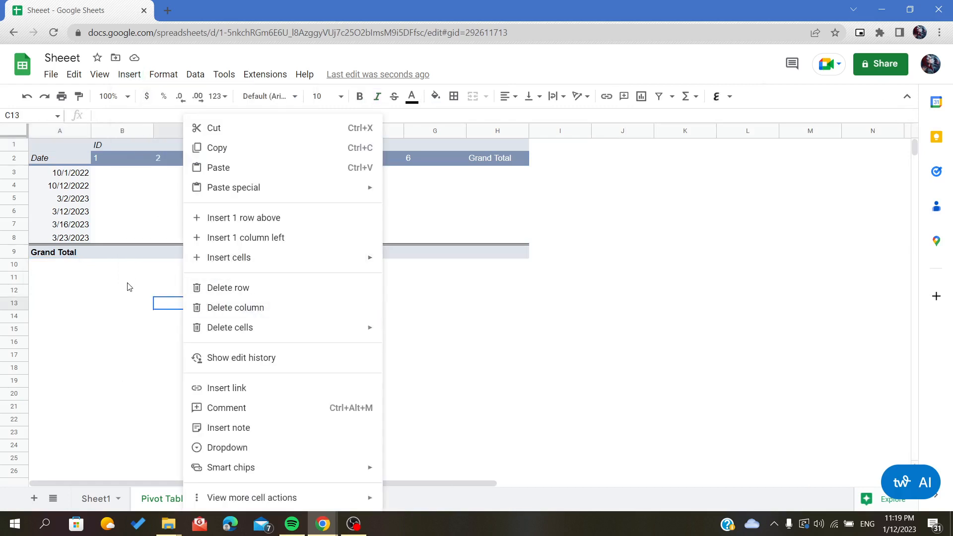